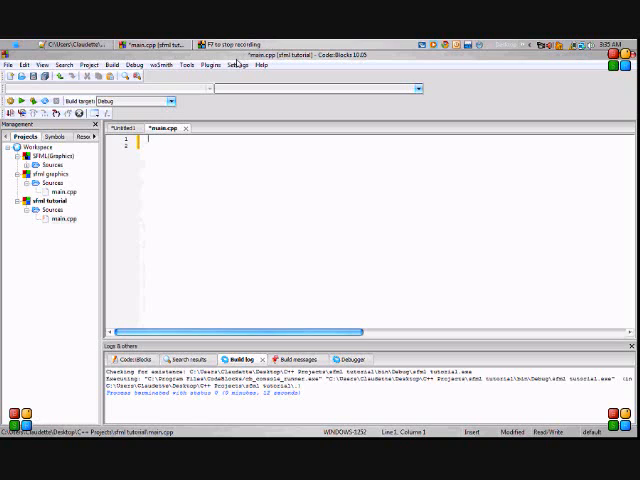
Open the Global compiler settings from the Settings > Compiler and debugger menu.
click(237, 64)
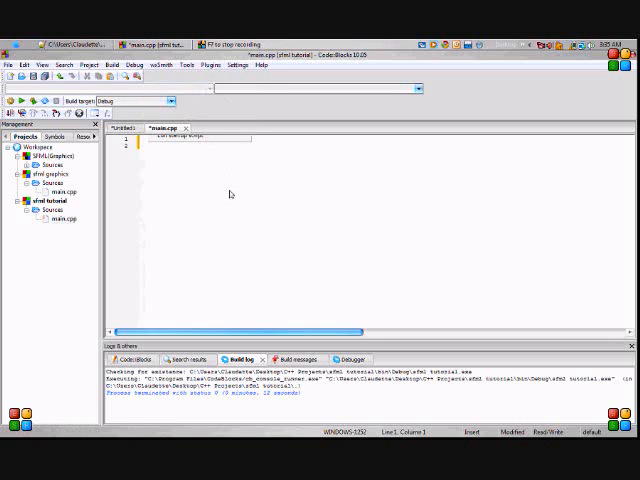
mouse_move(204, 224)
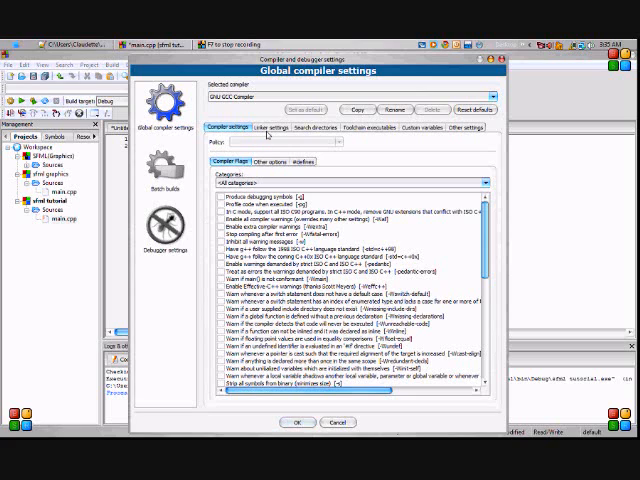
click(268, 128)
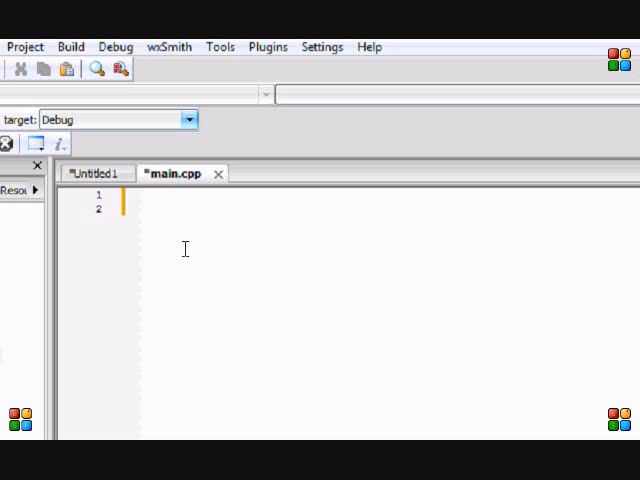
Write #include <SFML/Graphics.hpp> on line 1 of main.cpp, followed by blank lines.
text(#include <)
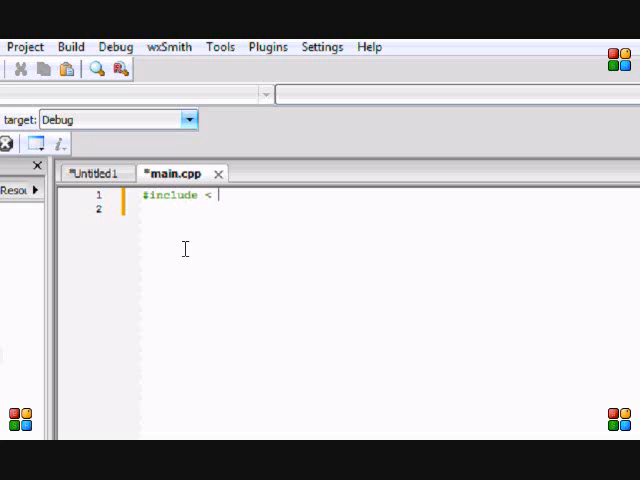
text(SFML)
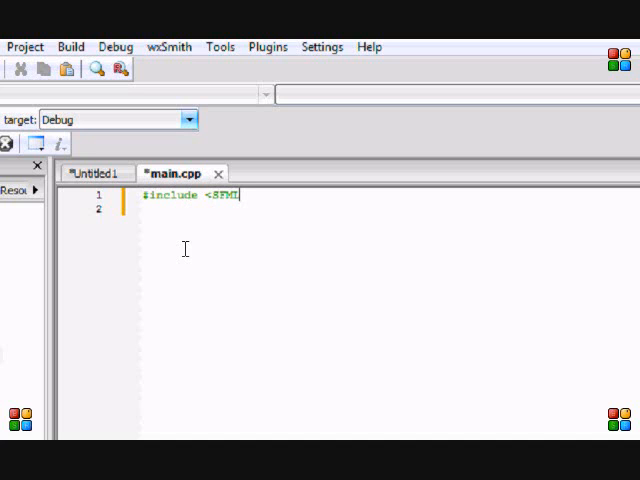
text(L/Grp)
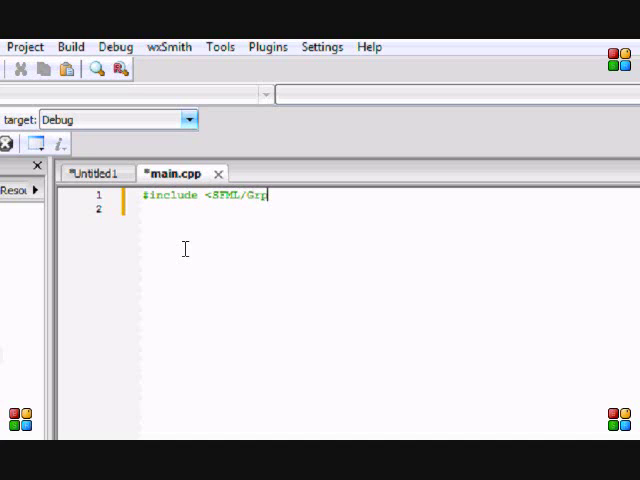
text(hic)
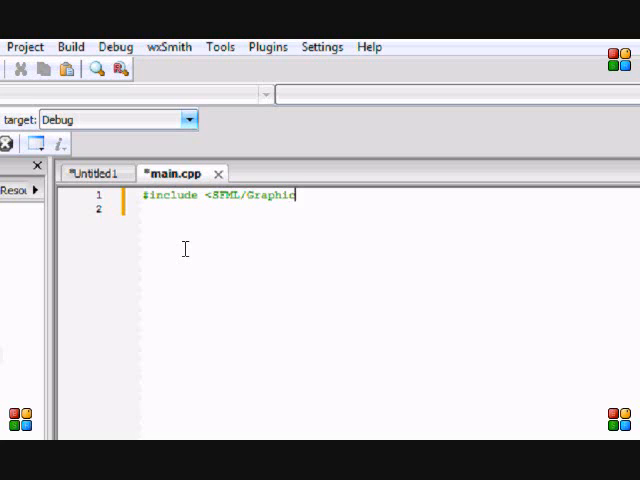
text(s.hpp>)
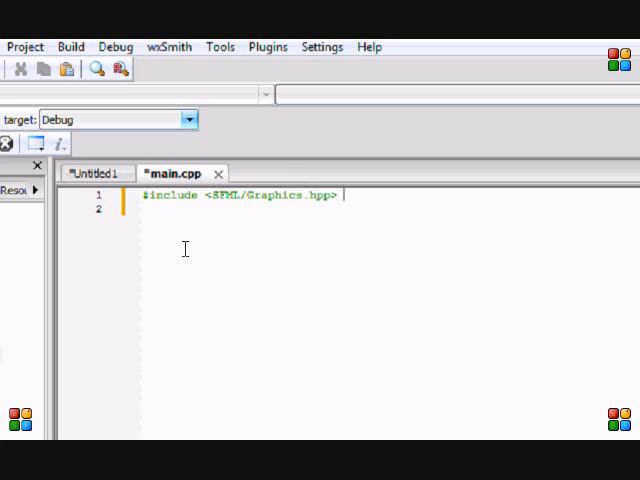
key(Enter)
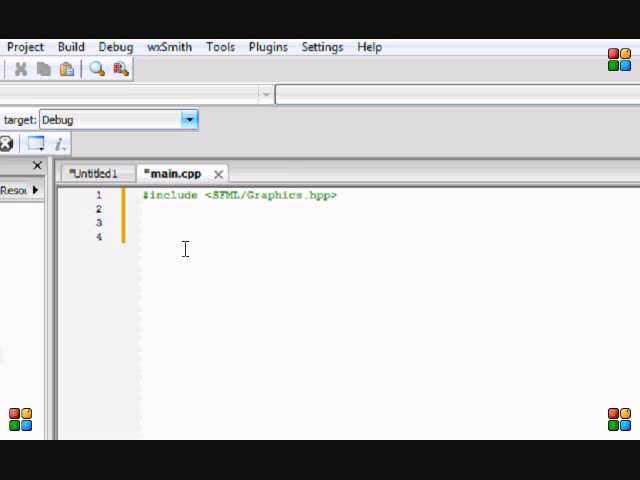
click(143, 221)
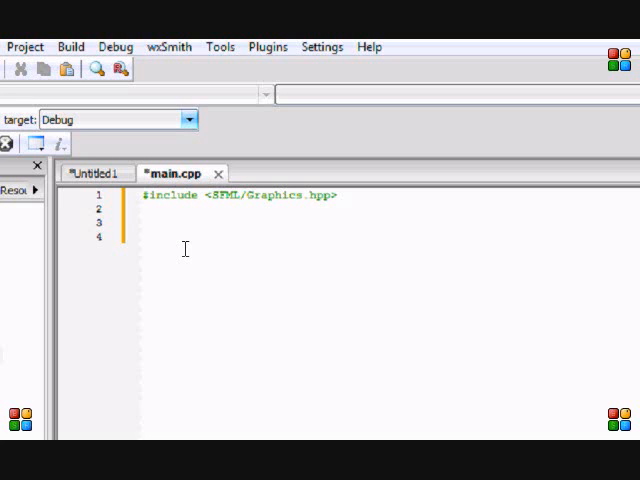
click(143, 222)
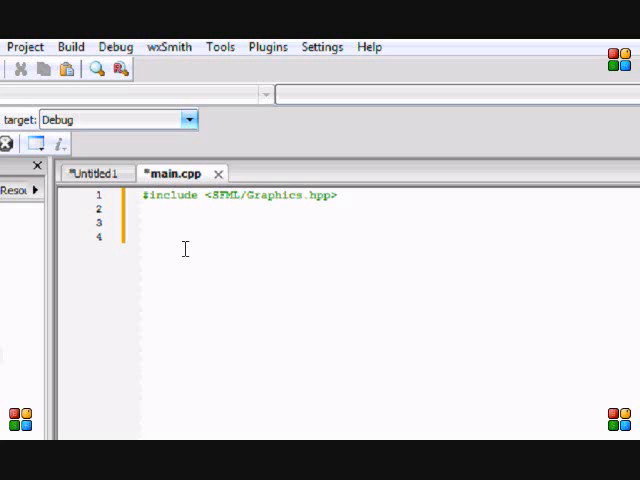
Write int main () { ... return 0; } below the include, with blank lines.
text(int main () {)
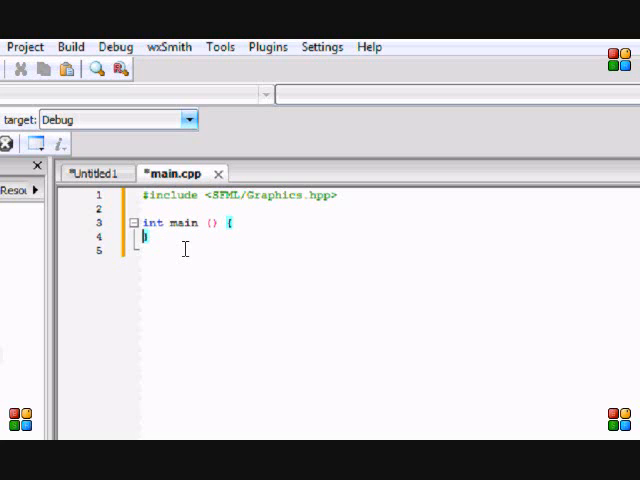
text(return 0)
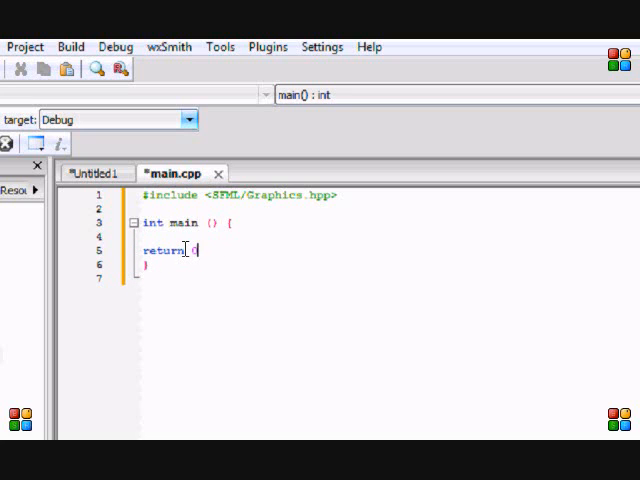
key(Return)
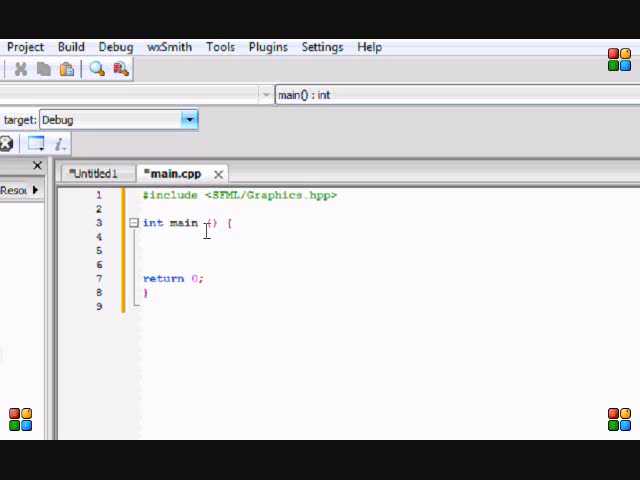
key(enter)
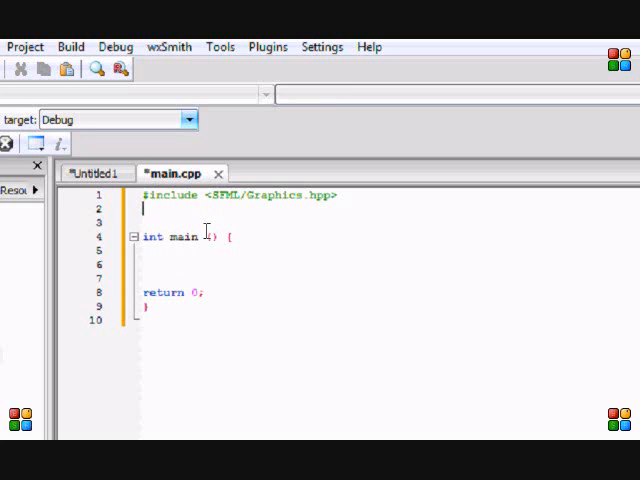
Type a partial 'using namespace' line, then erase it.
text(using namespa)
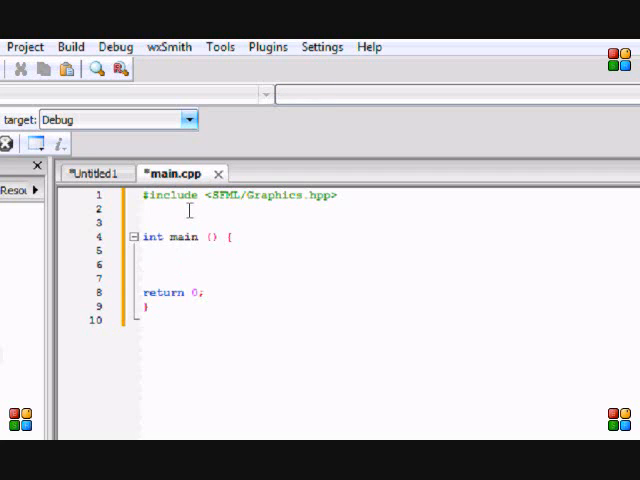
text(using nam)
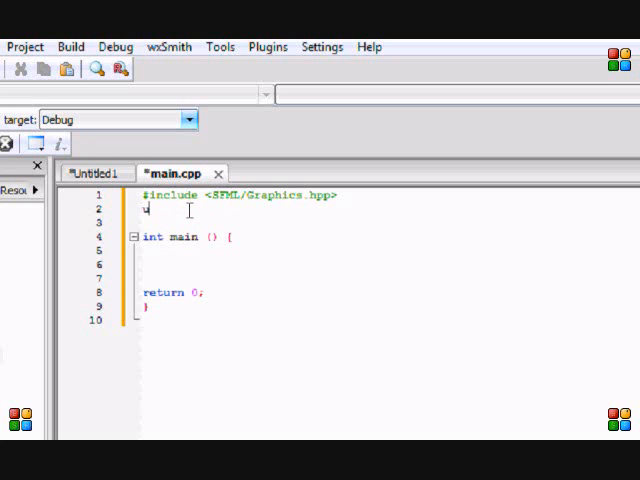
key(Backspace)
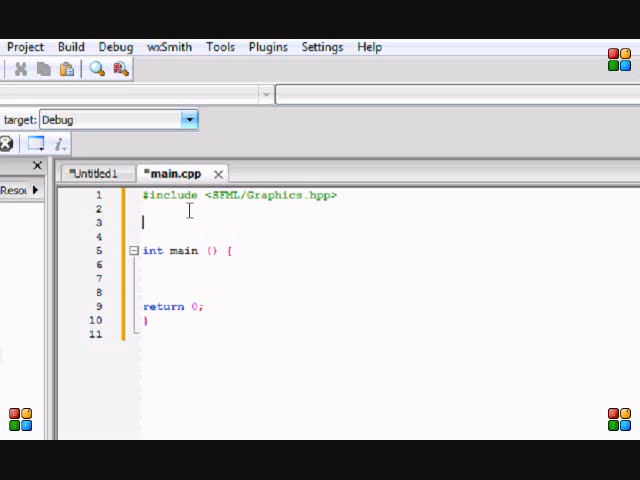
Type a namespace A/B integer demo with an A::integer statement in main.cpp.
text(names)
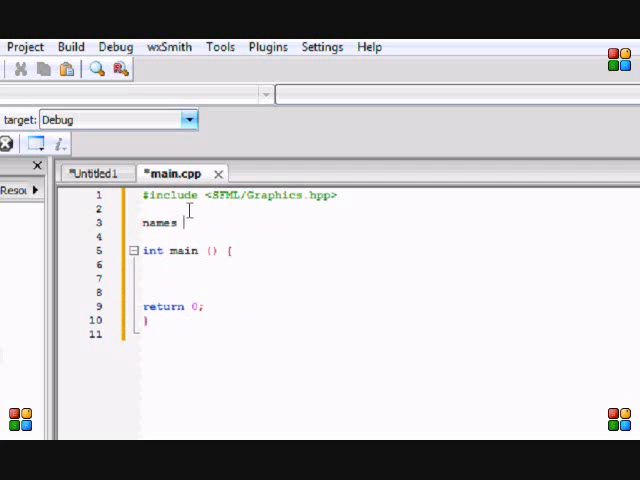
text(pace A {)
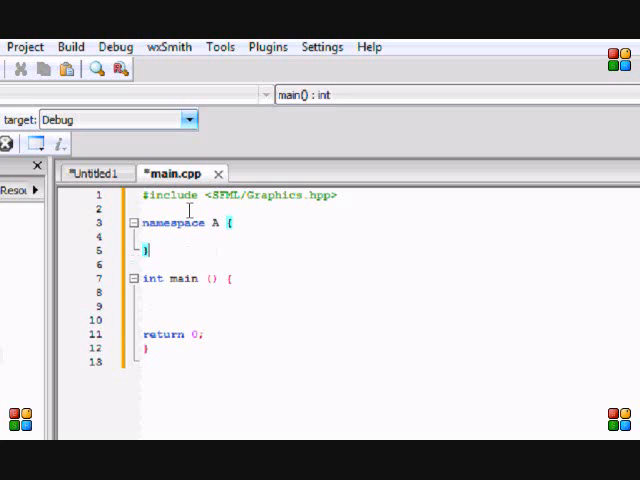
text(int)
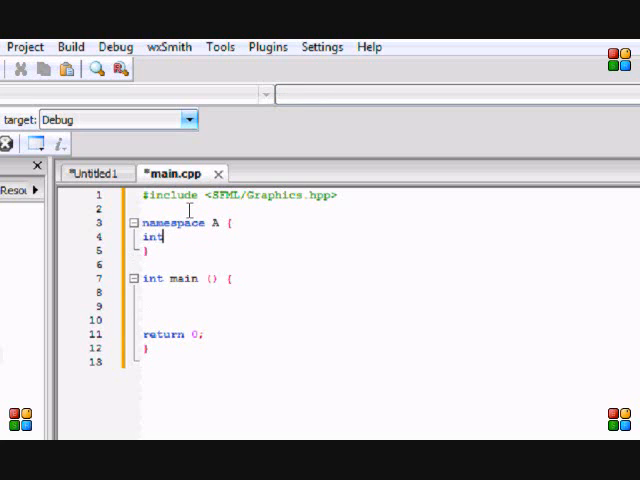
text(a)
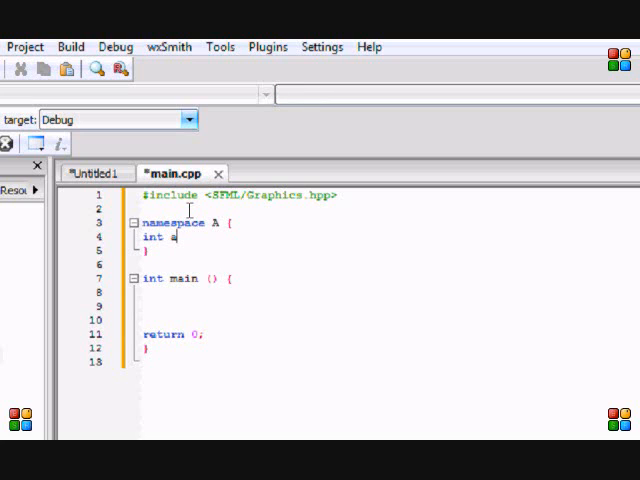
text(integer;)
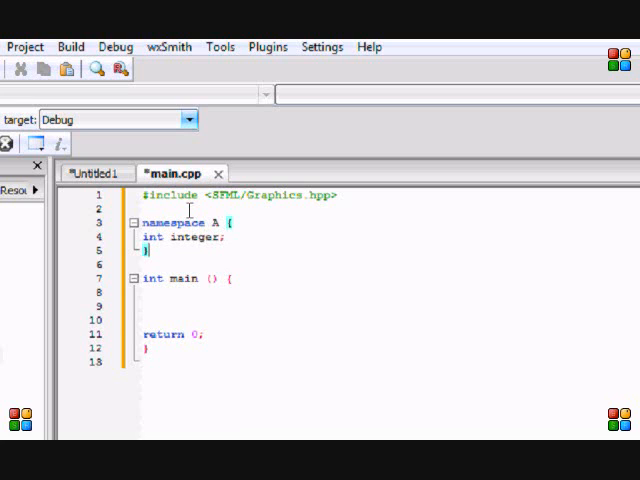
text(namespace)
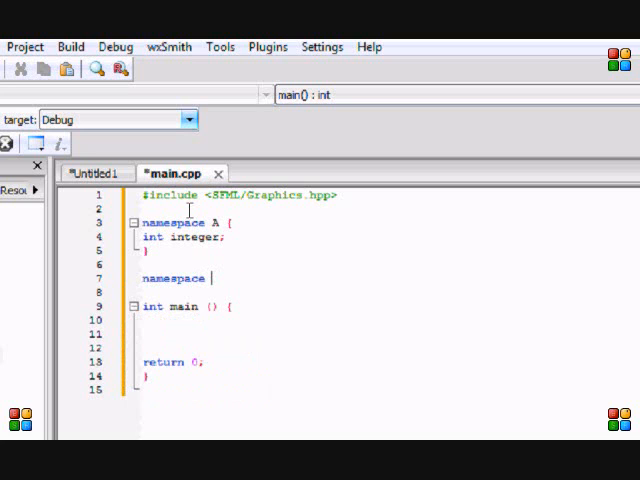
text(B {)
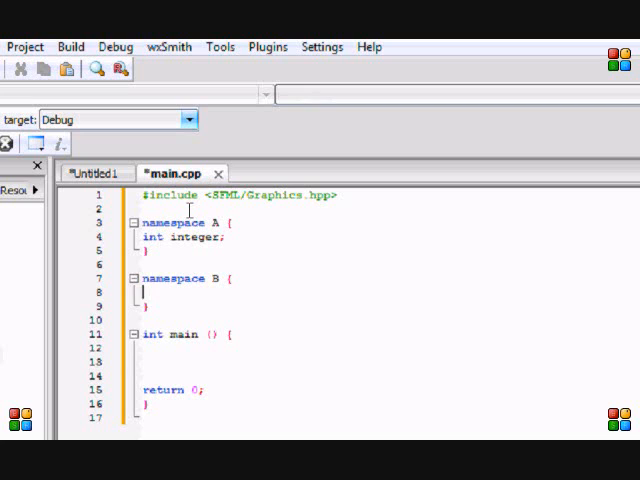
text(int integer)
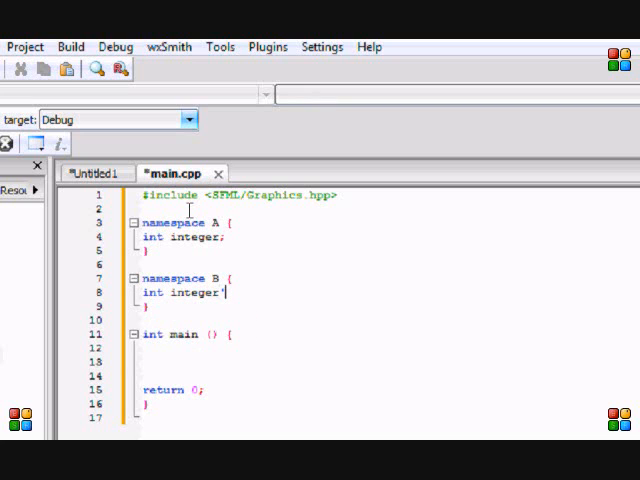
text(;)
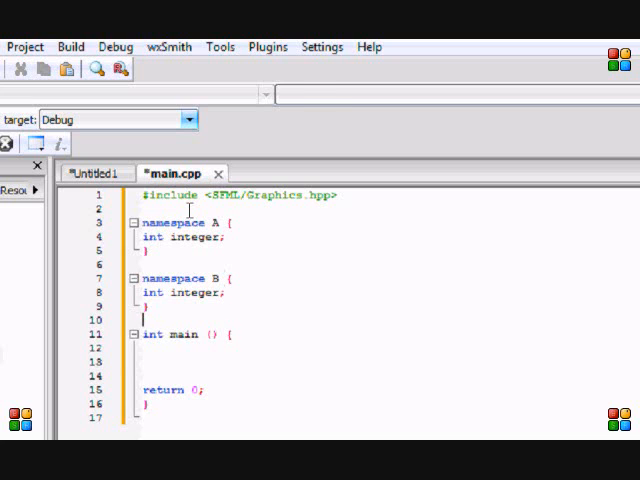
text(a)
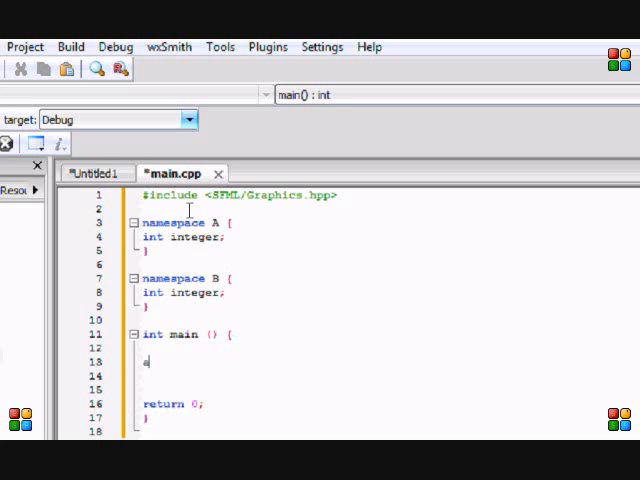
text(A::integer;)
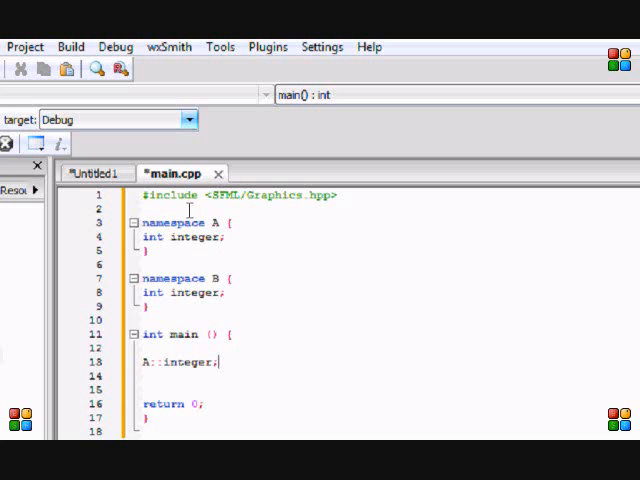
key(Return)
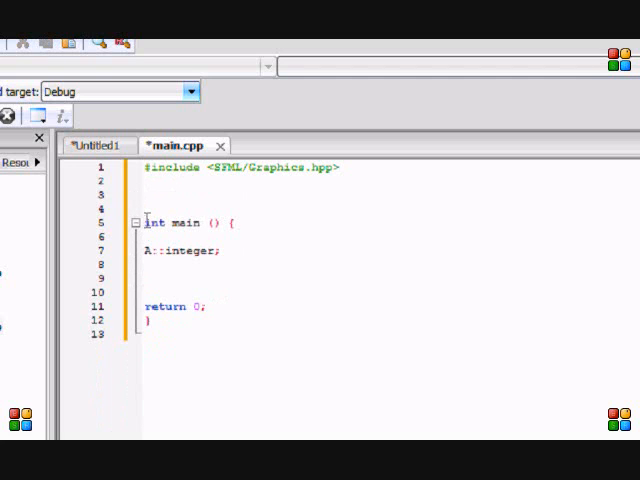
Delete the A::integer statement and place the cursor on the empty line in main.
double_click(170, 236)
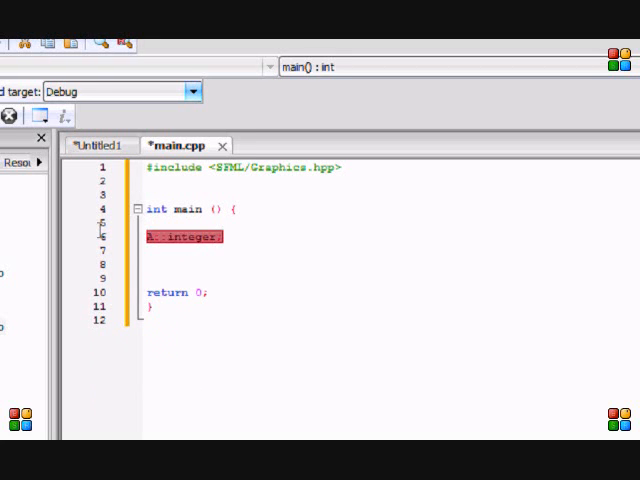
key(Delete)
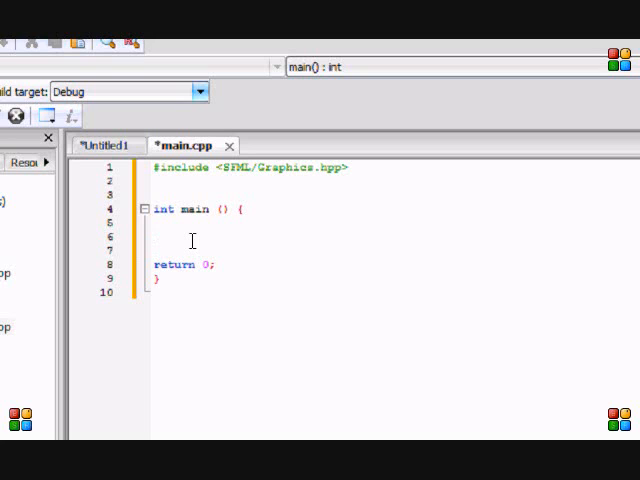
click(152, 235)
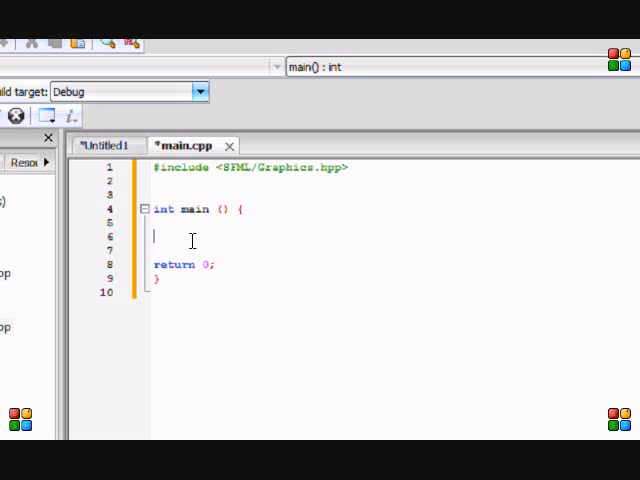
Write sf::RenderWindow (sf::VideoMode (800, 600, 32), "Title"); inside main.
text(sf::Render)
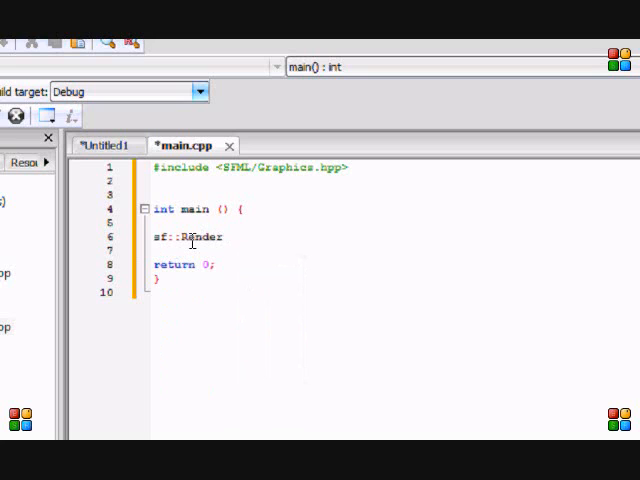
text(Window)
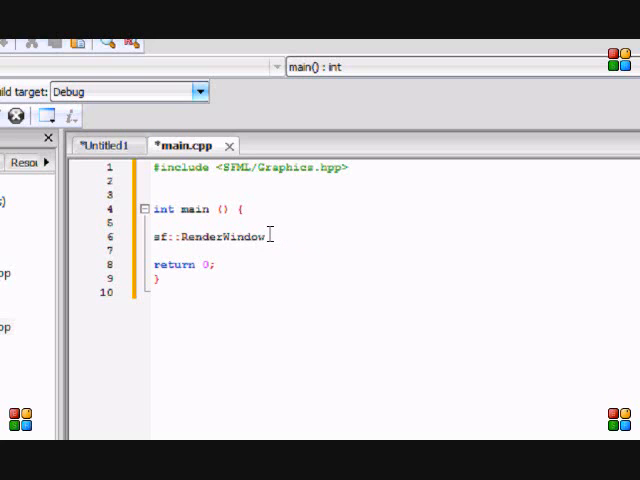
mouse_move(260, 234)
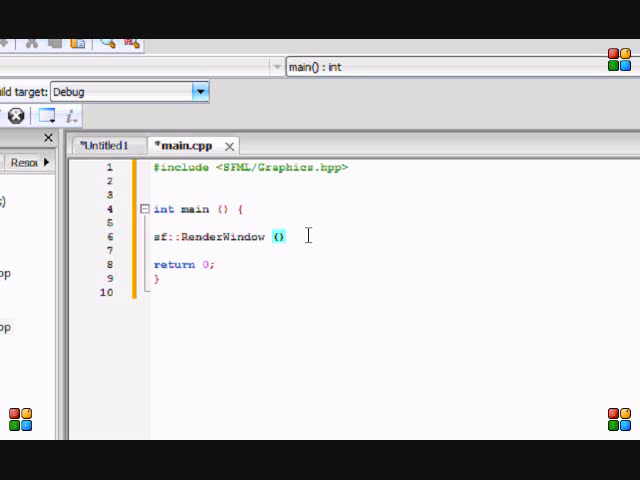
text(sf::VideoMode)
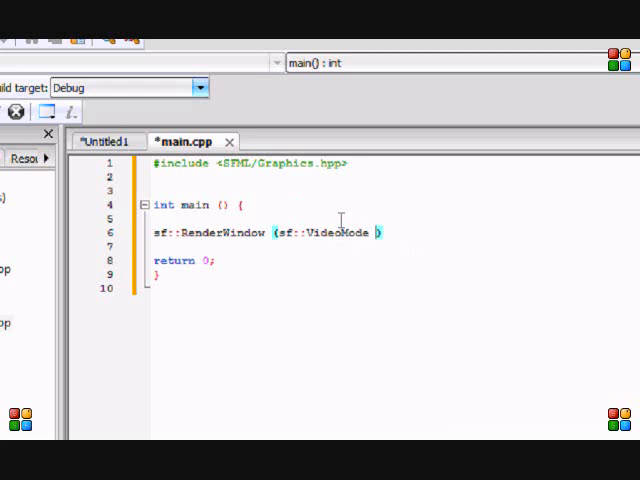
text(()
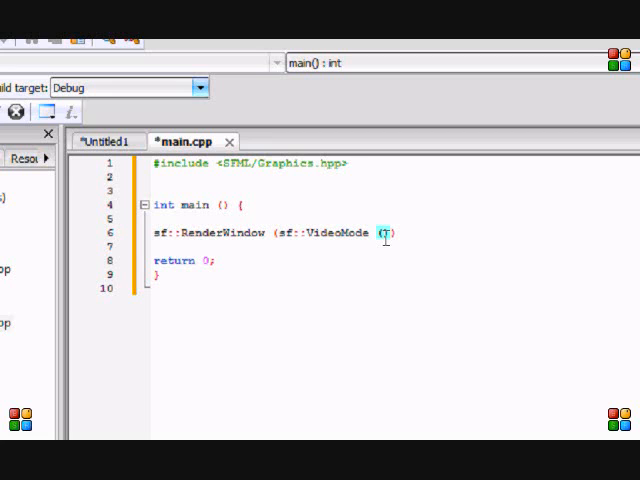
text(0)
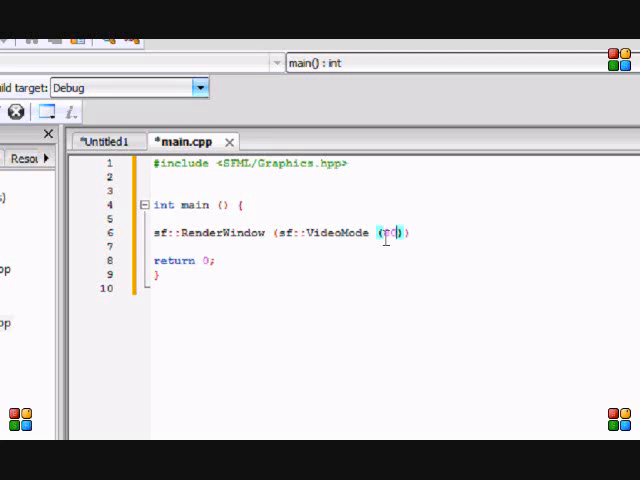
text(800,)
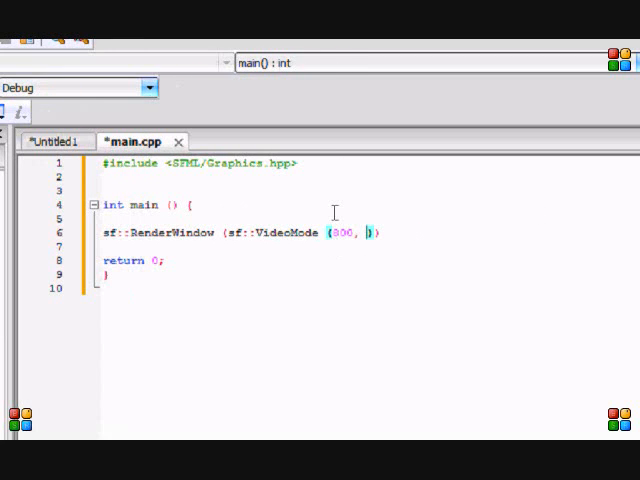
text(600,)
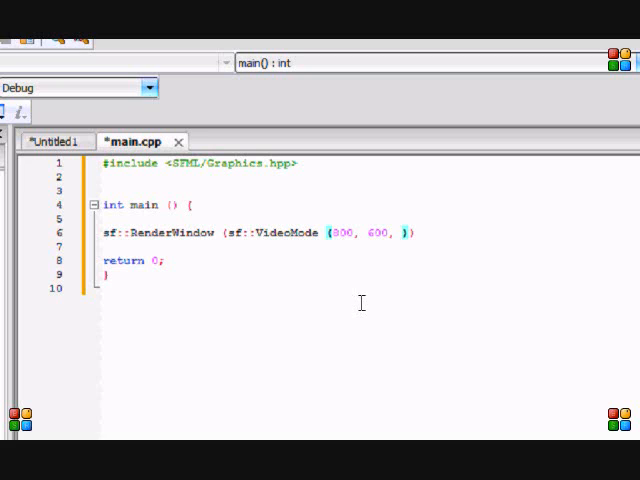
text(32)
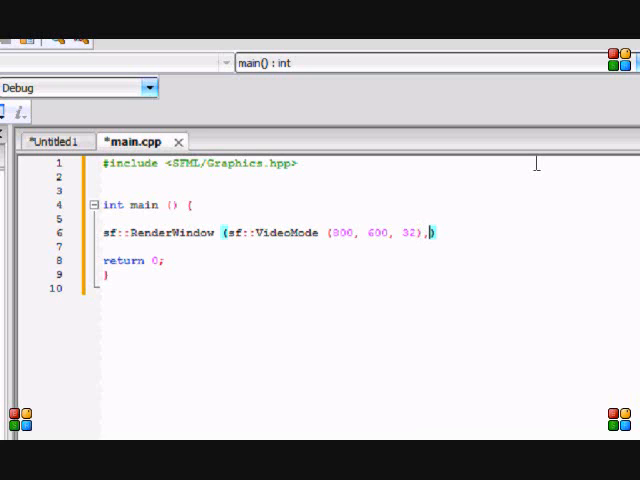
text(, "T")
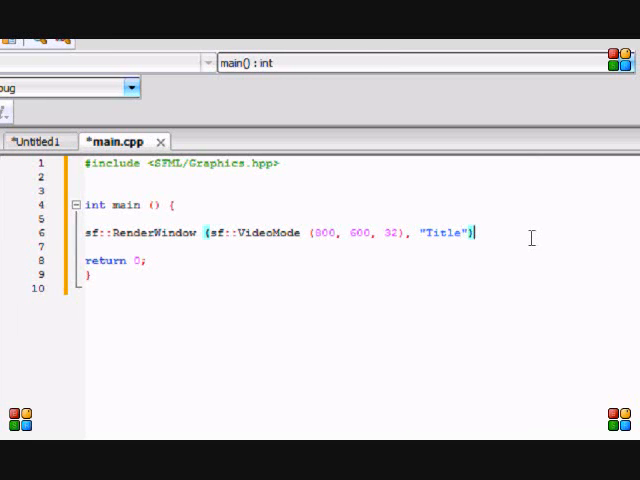
text(;)
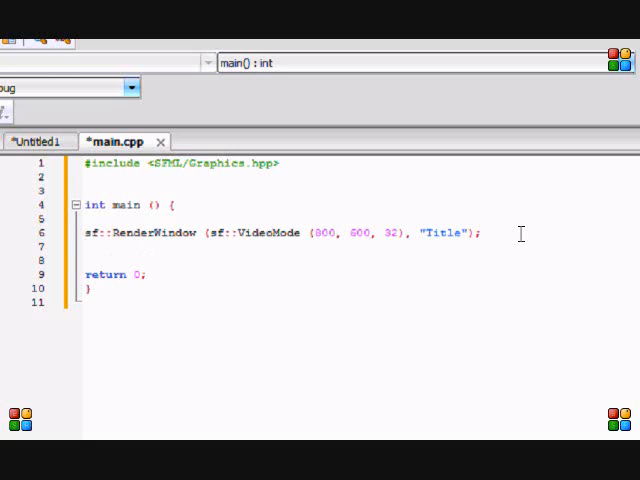
Name the sf::RenderWindow variable Screen, removing the text typed on the wrong line.
click(90, 247)
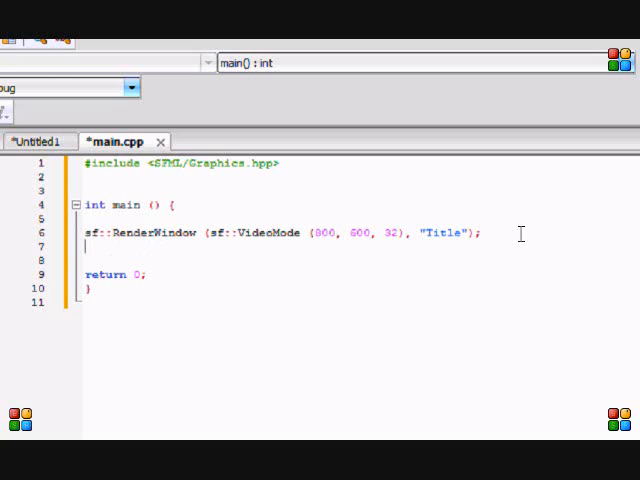
text(Scr)
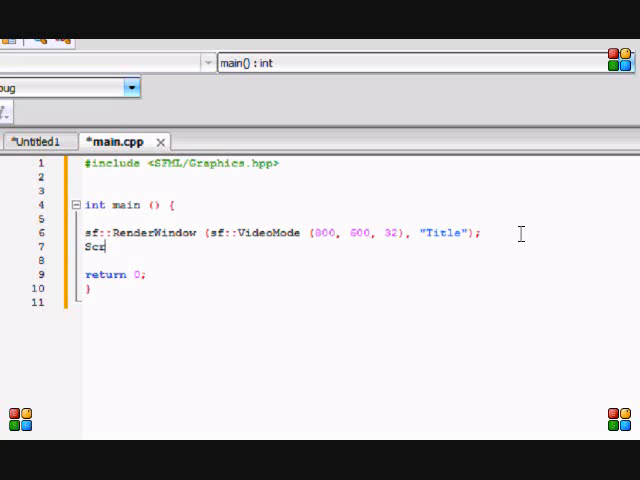
key(backspace)
text( S)
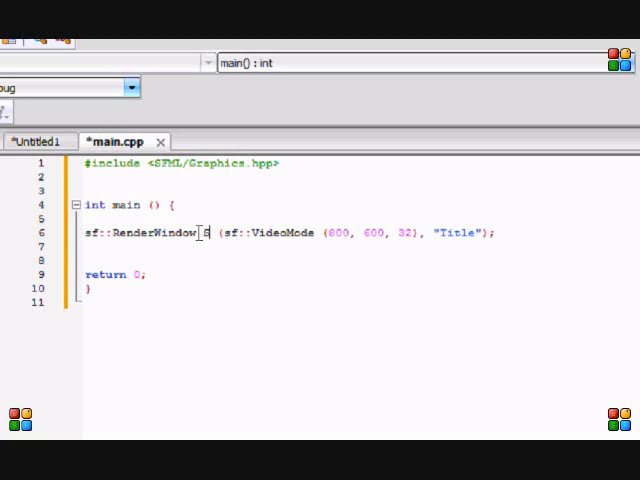
text(creen)
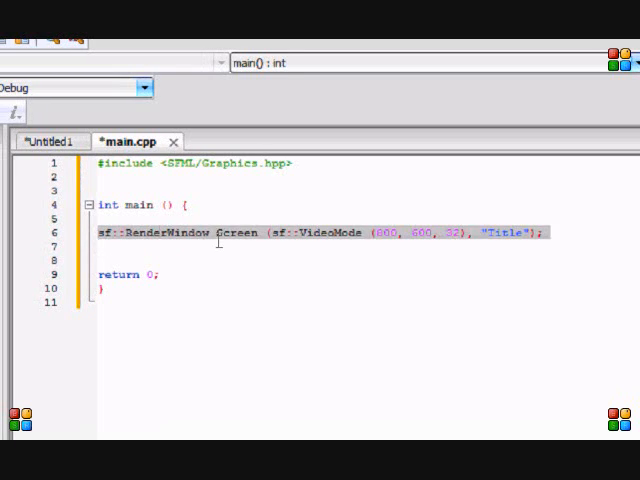
click(218, 232)
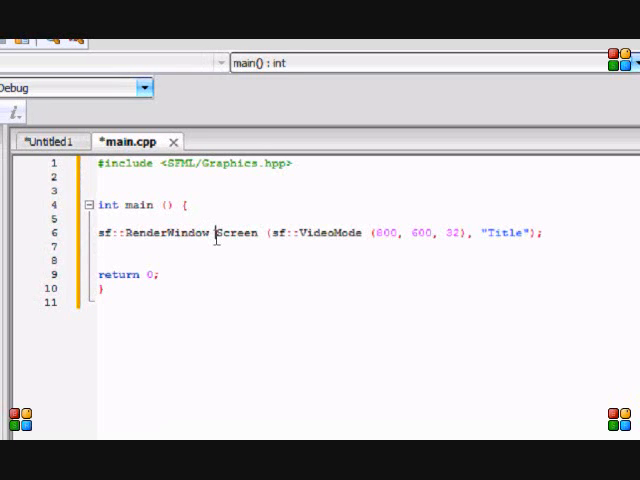
double_click(237, 232)
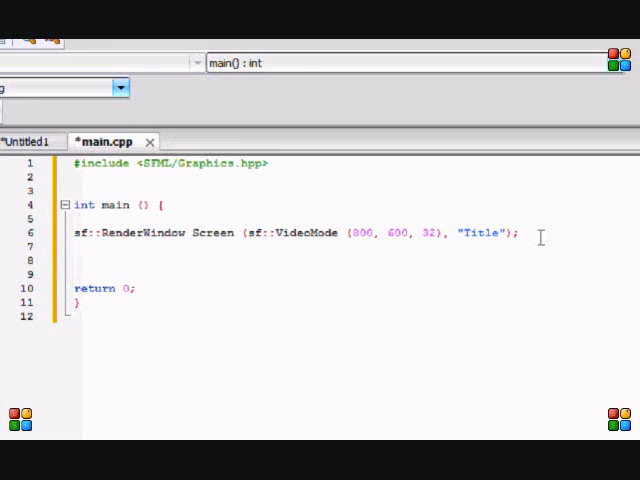
Add Screen.Display (); below the window declaration and highlight the uses of Screen.
text(Screen.Dis)
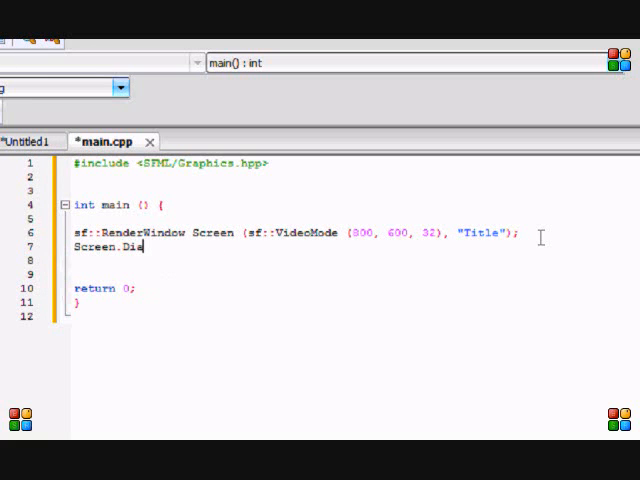
text(play ())
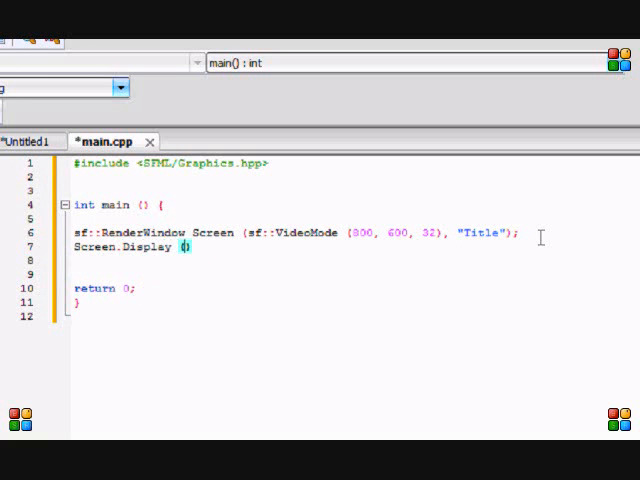
text(;)
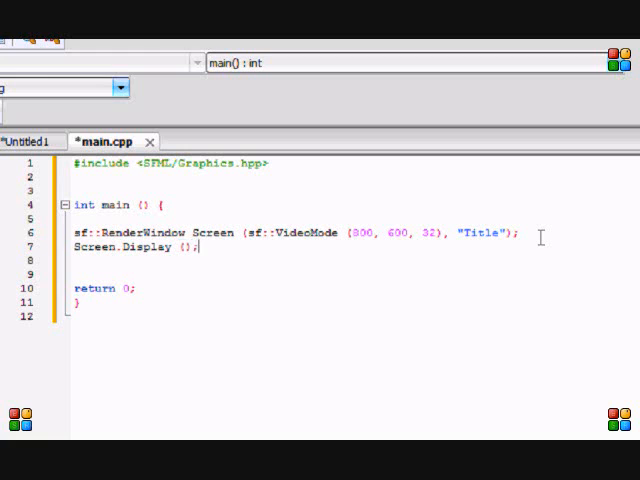
double_click(209, 233)
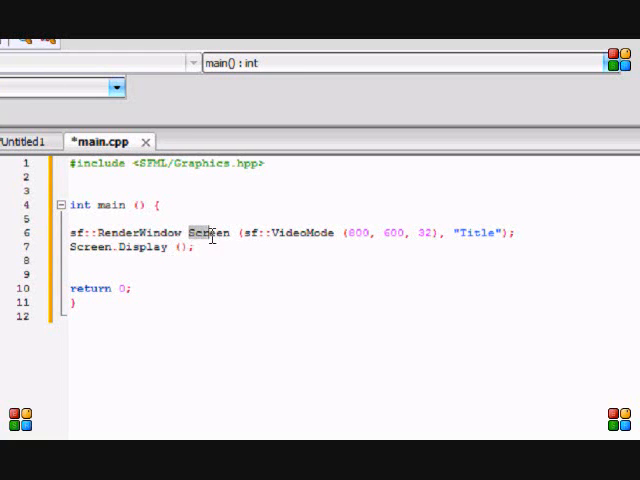
double_click(210, 232)
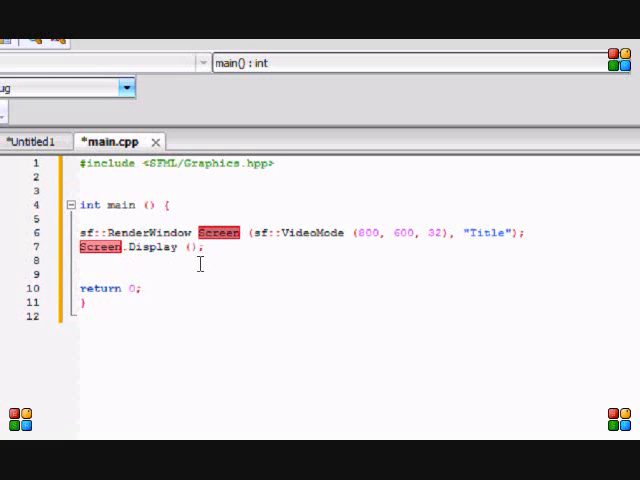
mouse_move(198, 268)
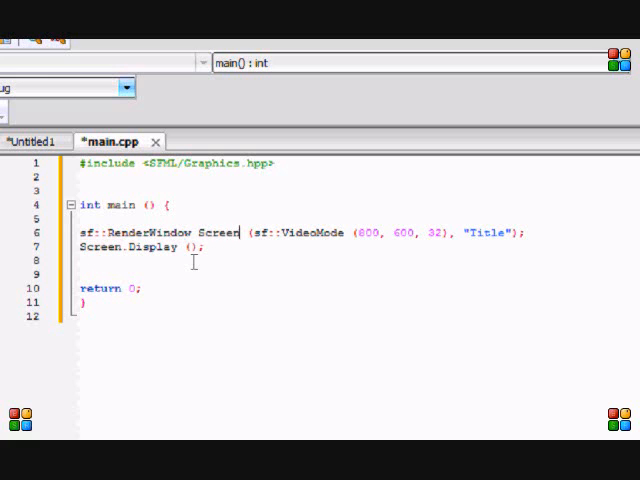
Write system ("pause") on line 8 after the Display call, using autocomplete.
text(sf)
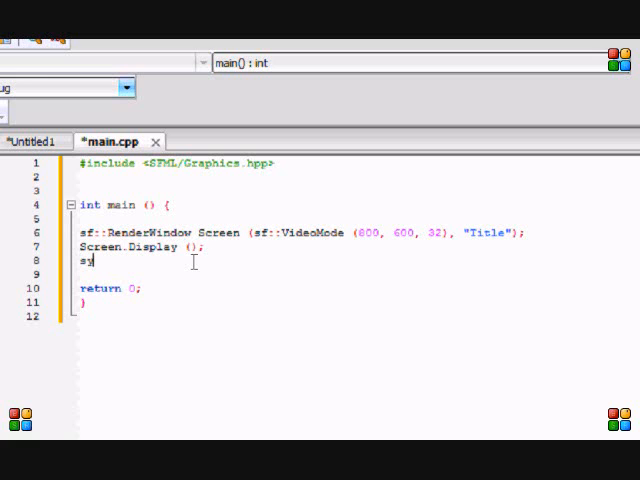
text(stem ())
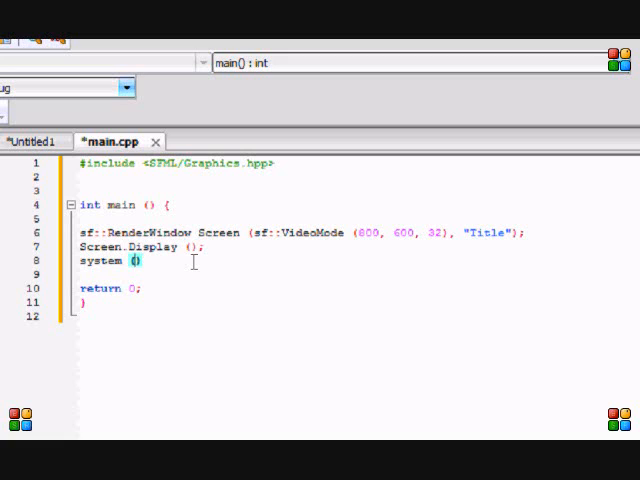
text("paus)
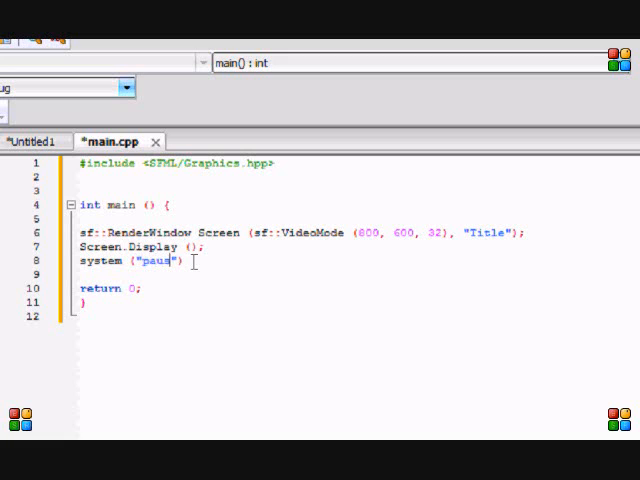
text(e)
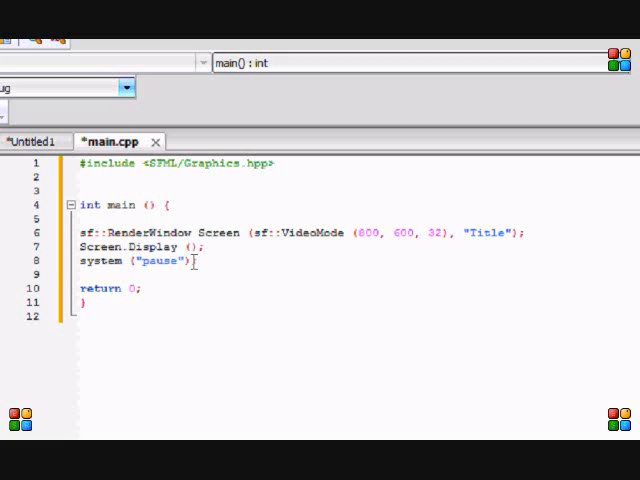